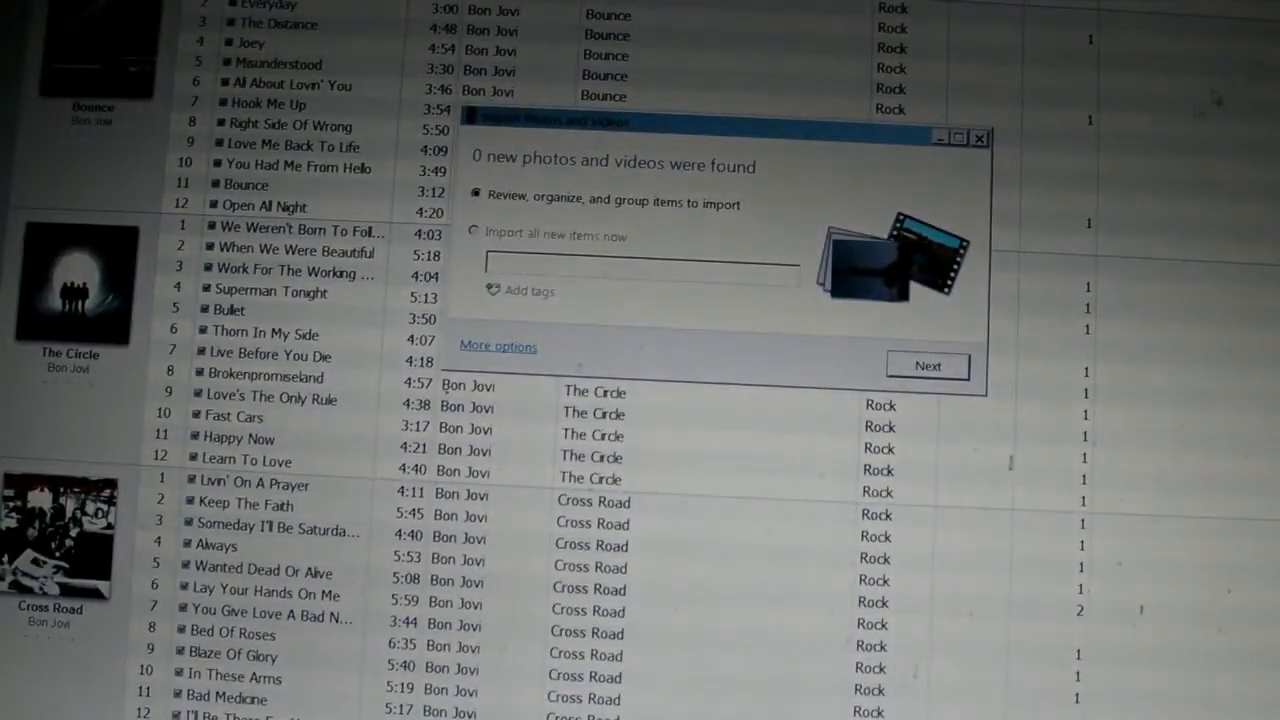
# Close the Import Photos and Videos prompt and confirm cancelling the import.
pyautogui.click(979, 137)
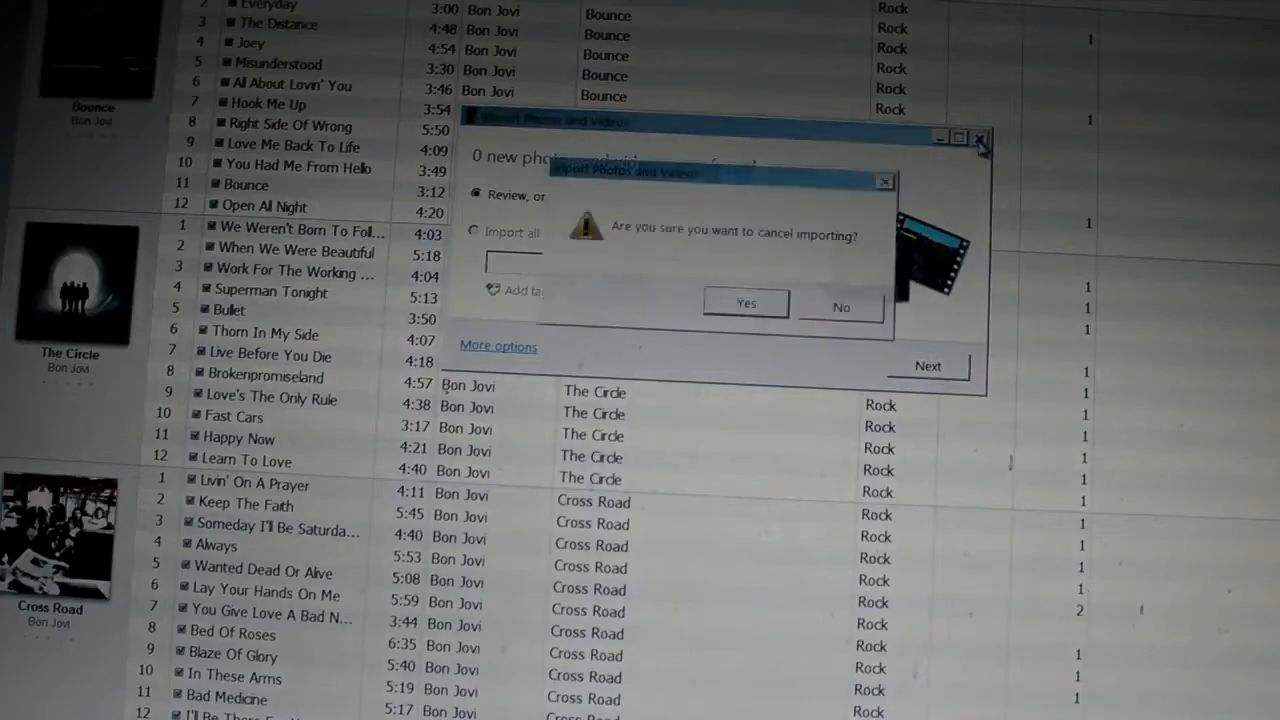
pyautogui.click(745, 305)
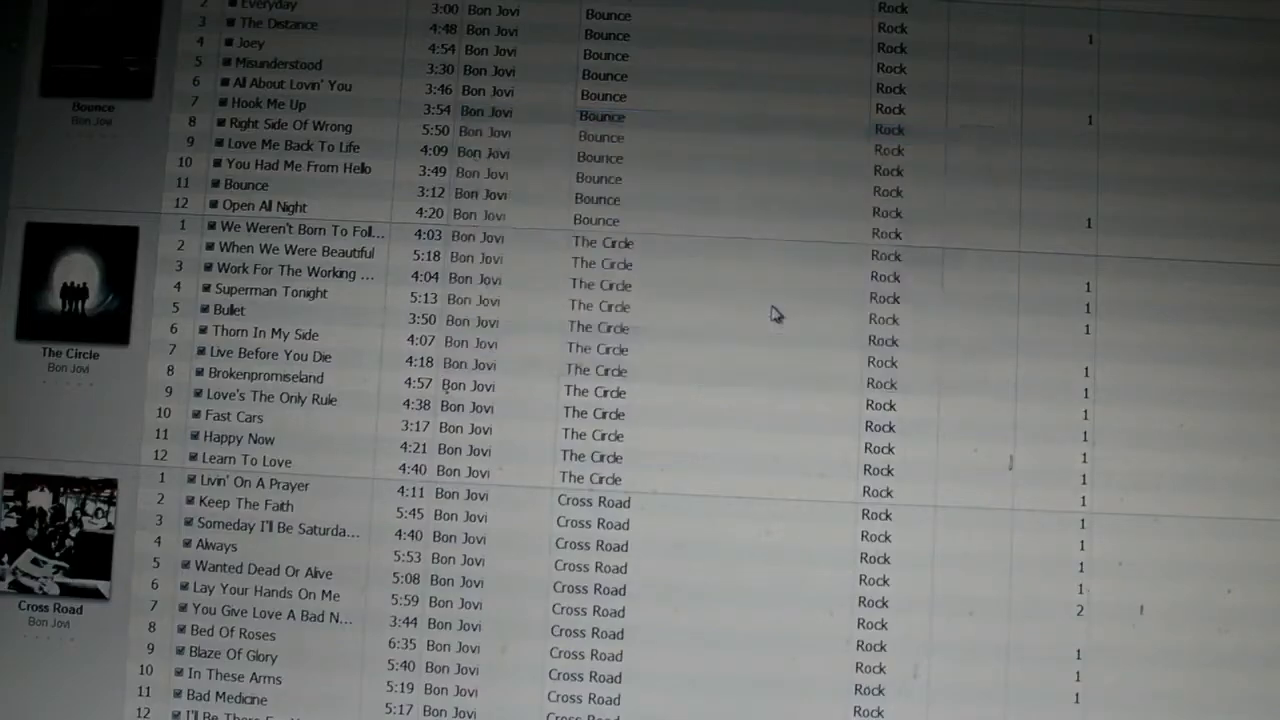